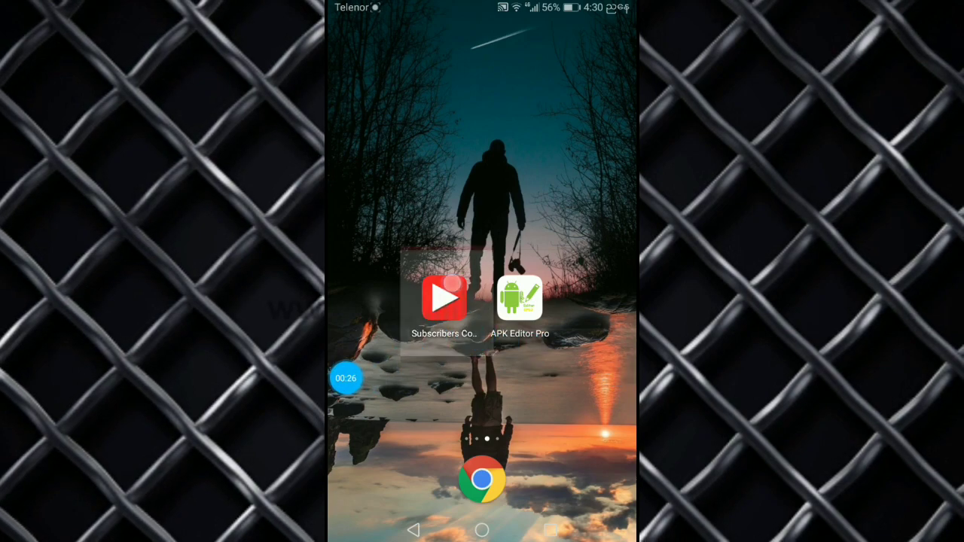
Step: Load Subscribers Counter from the installed-apps list in Full Edit (resource rebuild) mode
click(443, 300)
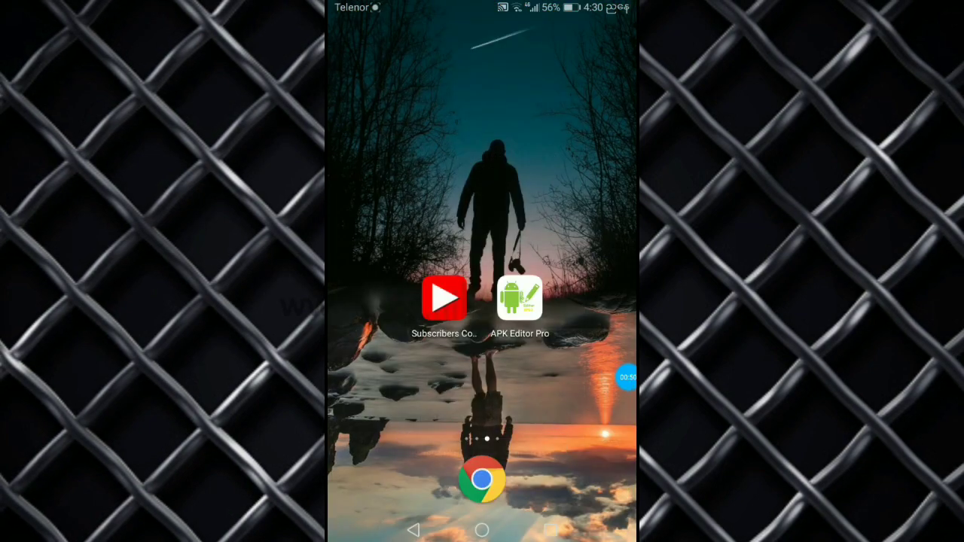
click(519, 300)
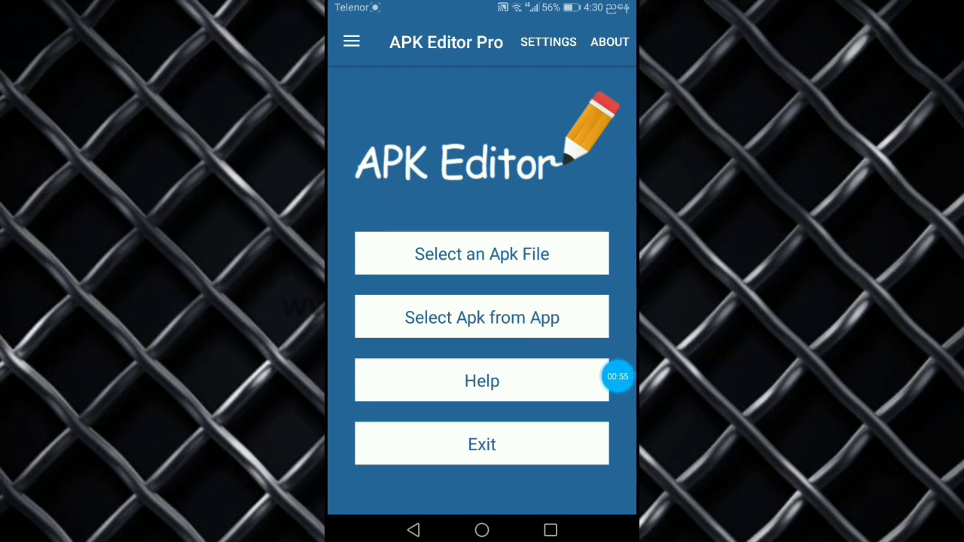
click(481, 316)
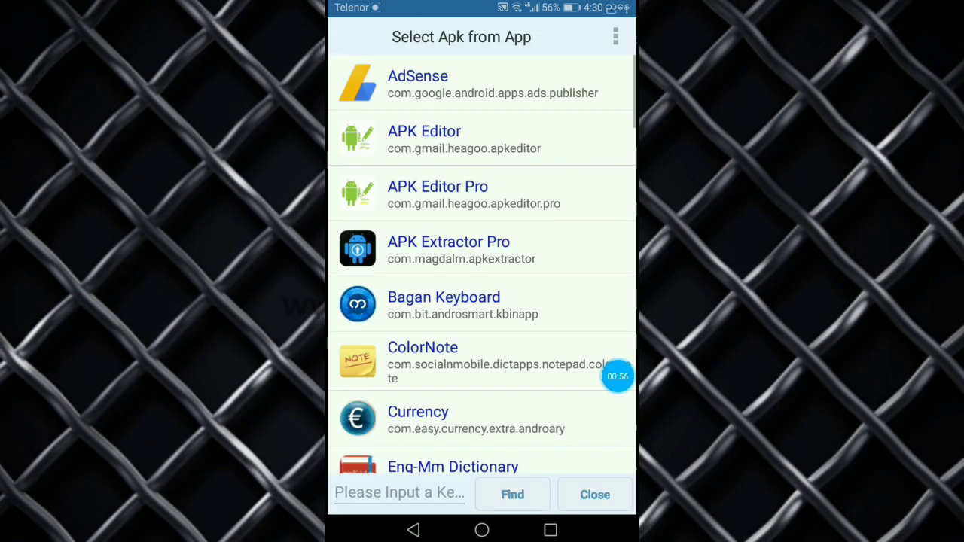
scroll(down, 3)
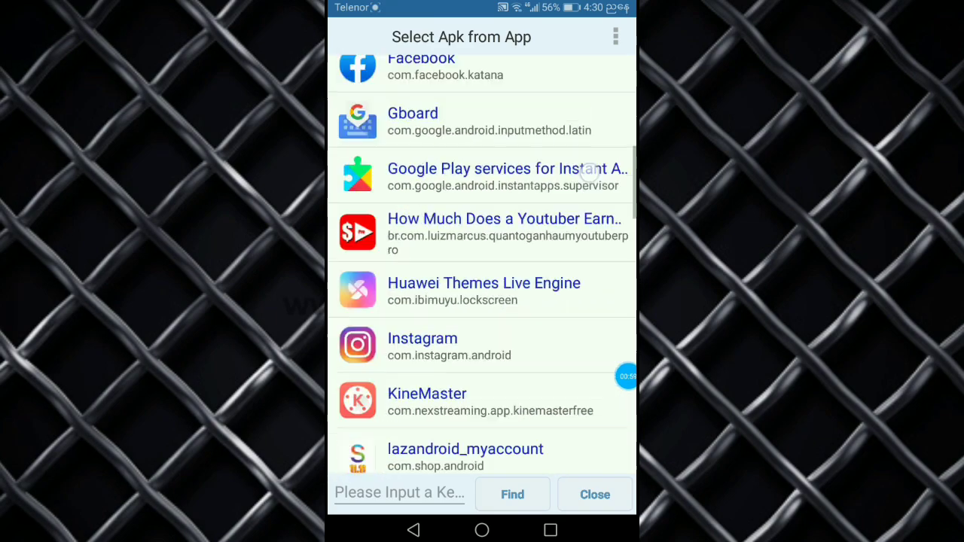
scroll(down, 3)
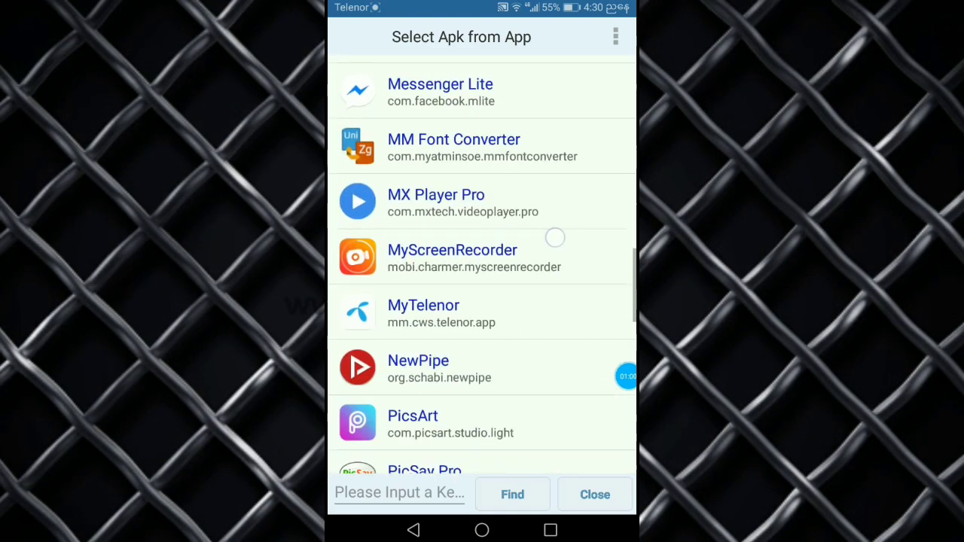
scroll(down, 3)
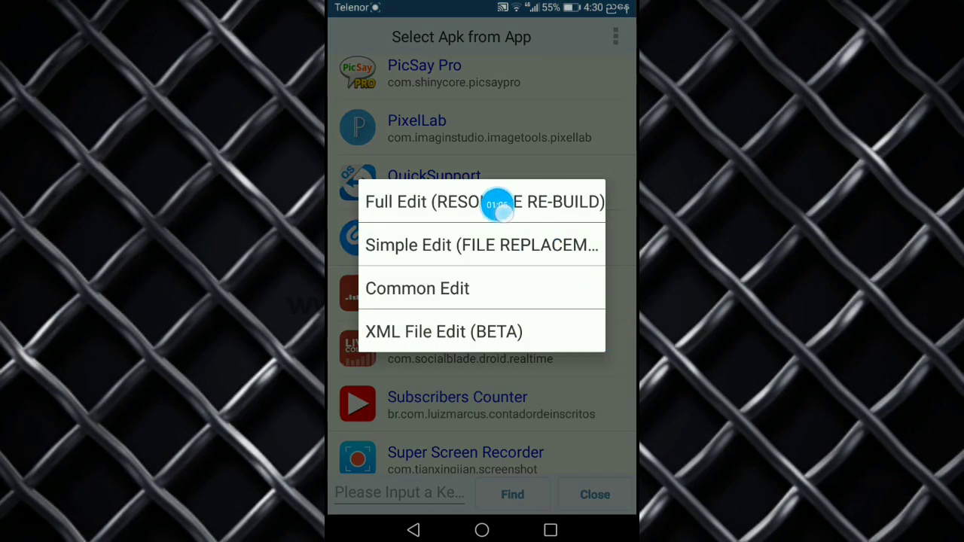
click(482, 202)
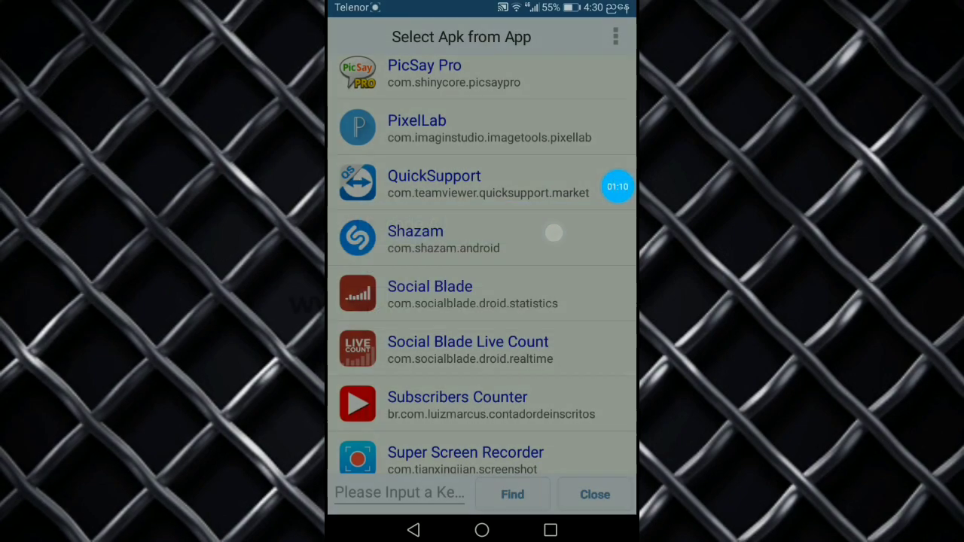
Step: Browse the app's files into res, then layout, bringing activity_main.xml into view
click(458, 397)
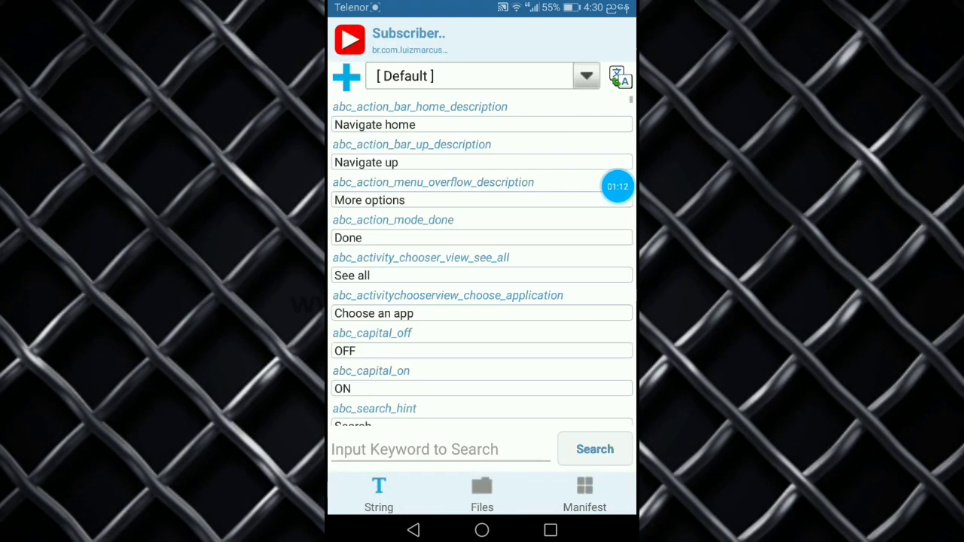
click(482, 493)
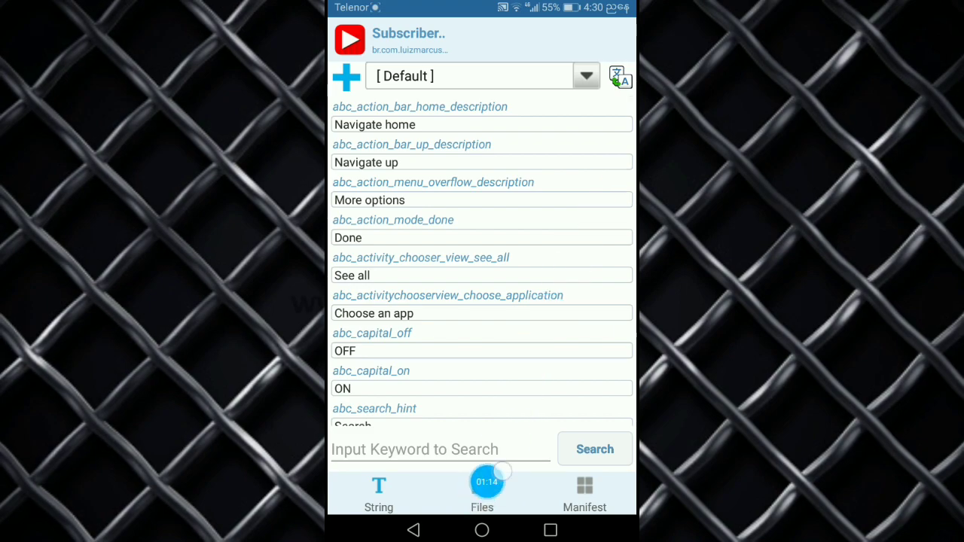
click(482, 493)
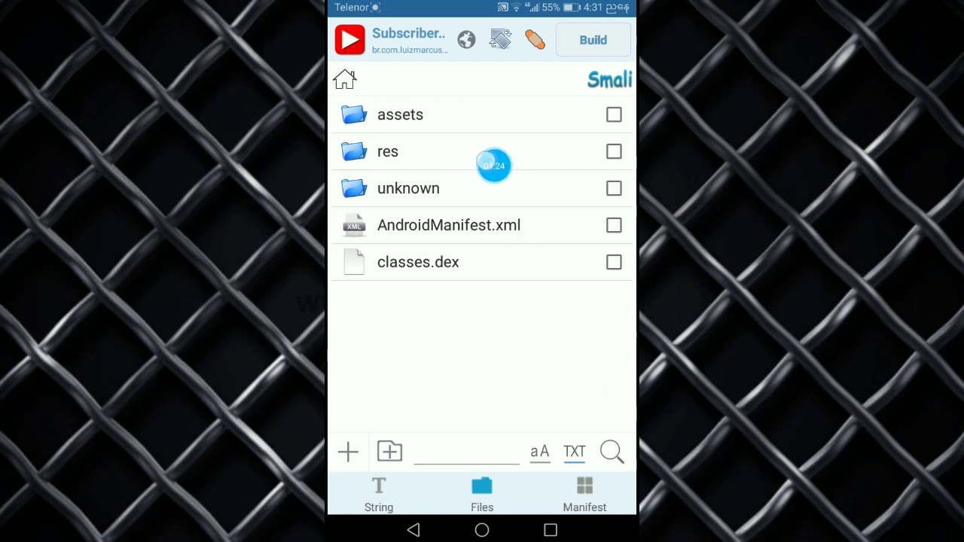
click(388, 150)
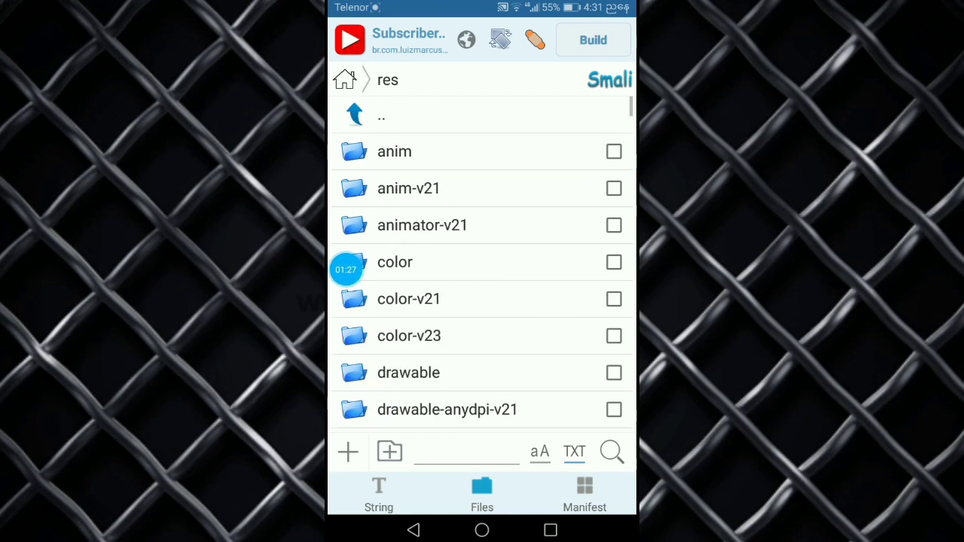
scroll(down, 3)
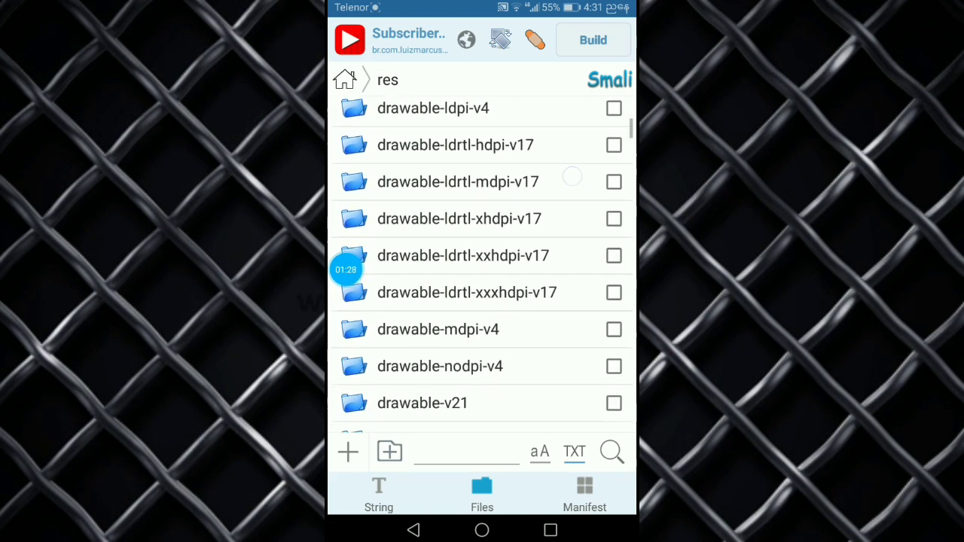
scroll(down, 3)
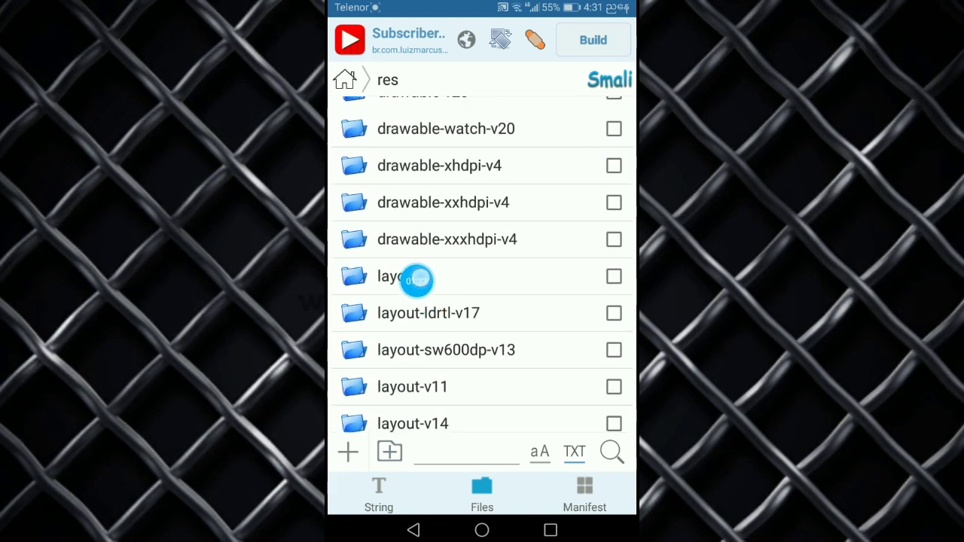
click(391, 276)
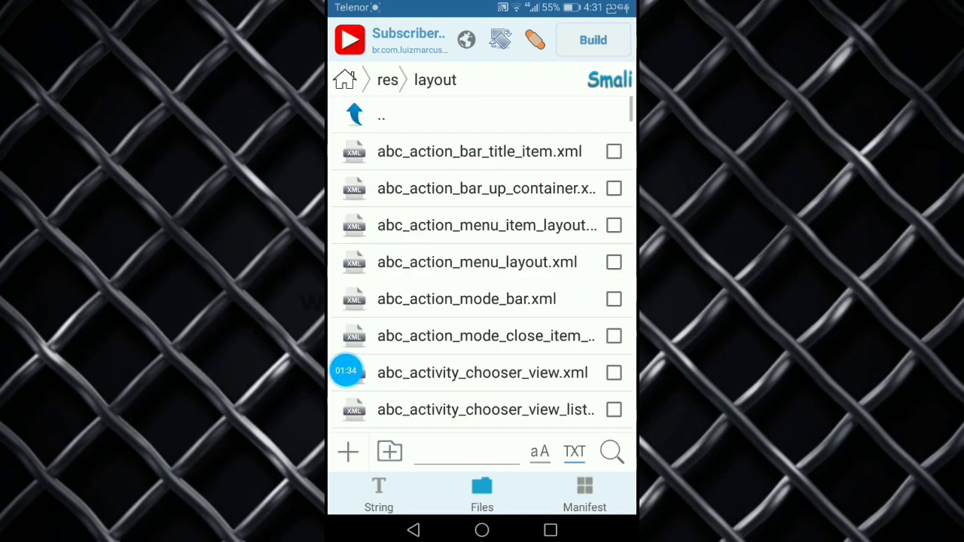
scroll(down, 3)
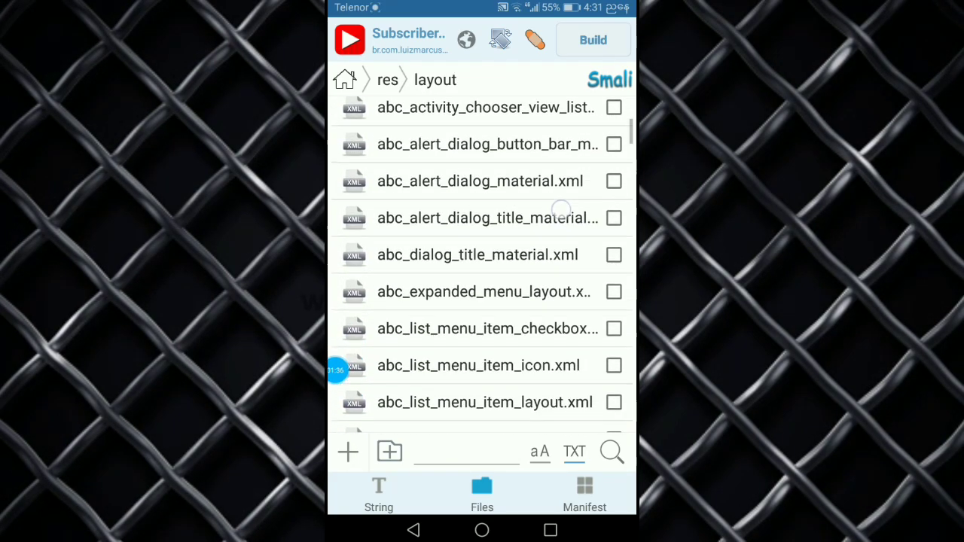
scroll(down, 3)
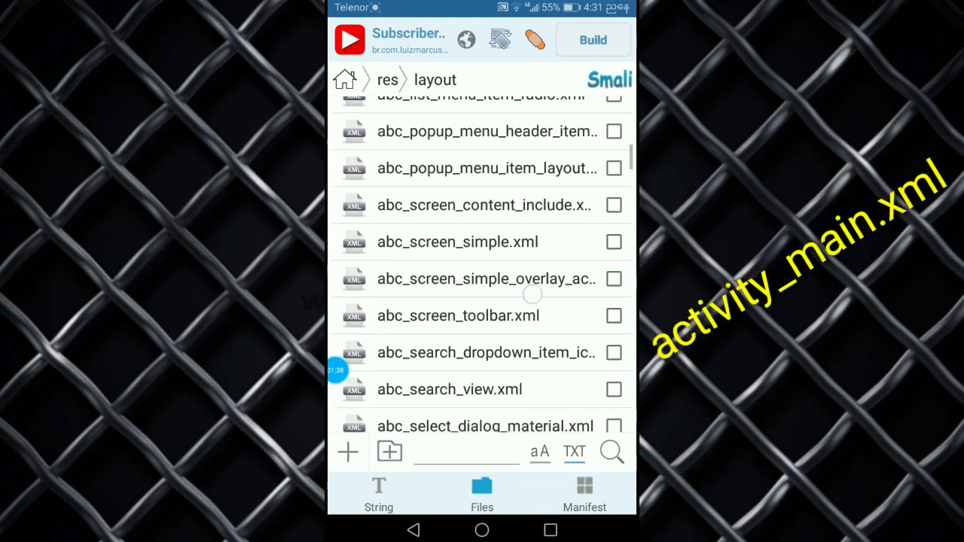
scroll(down, 3)
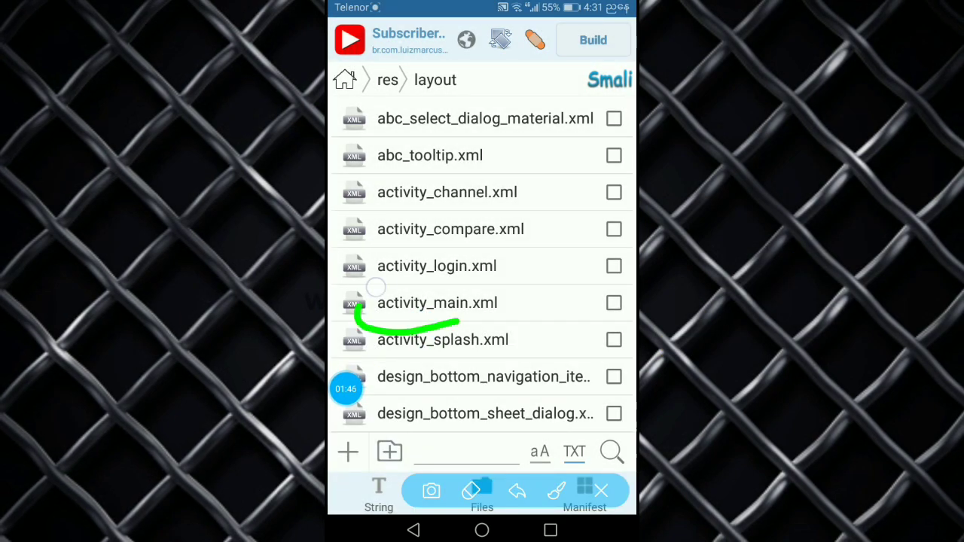
click(601, 491)
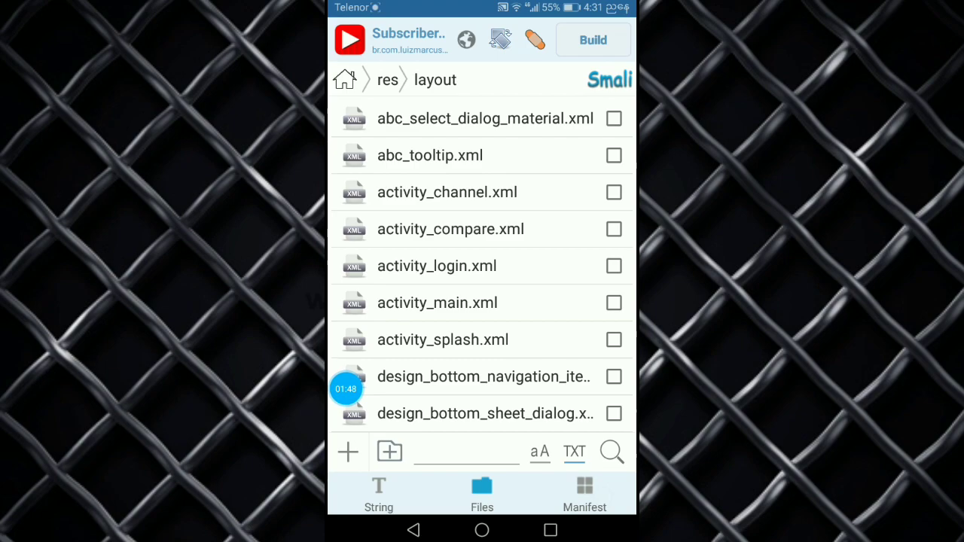
Step: Change the AdView layout_height in activity_main.xml from wrap_content to 0dip and save
click(437, 302)
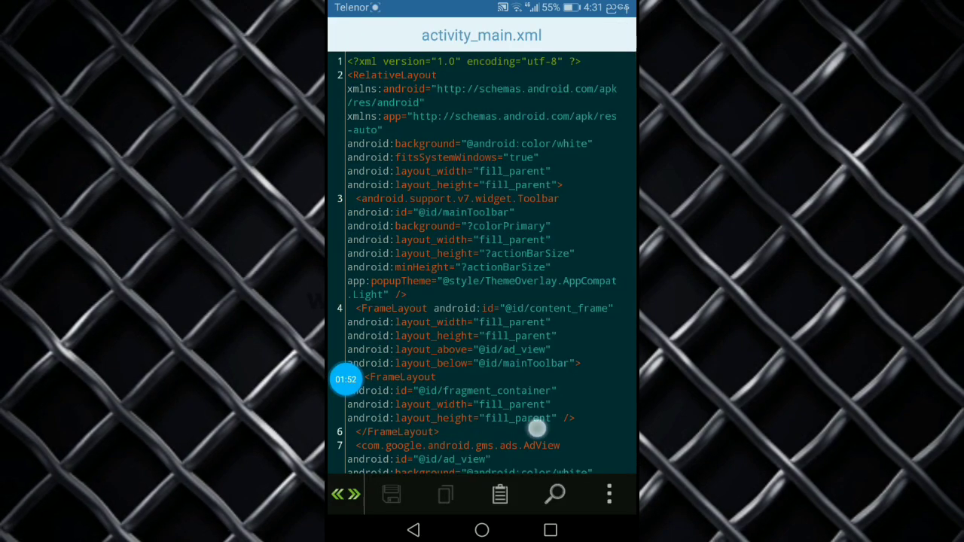
scroll(down, 3)
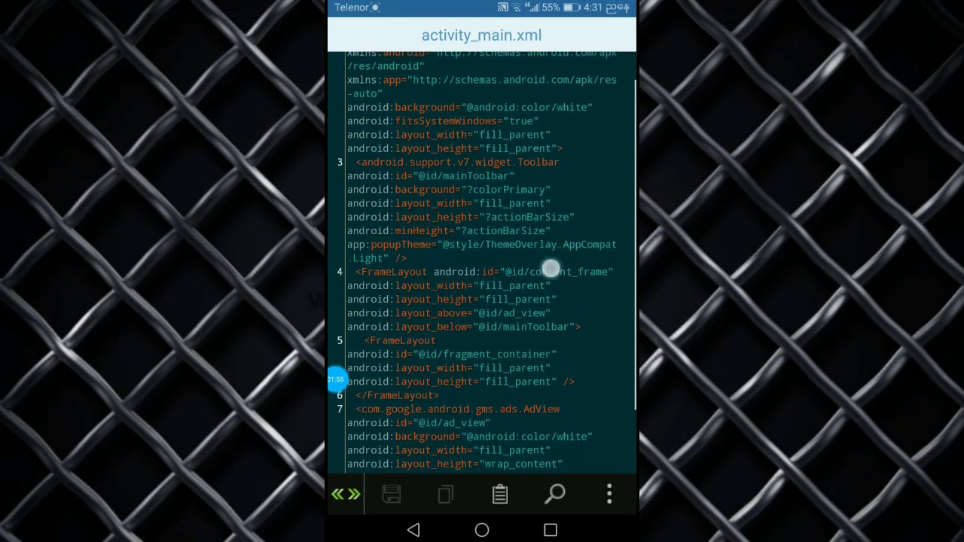
scroll(down, 3)
text(0di)
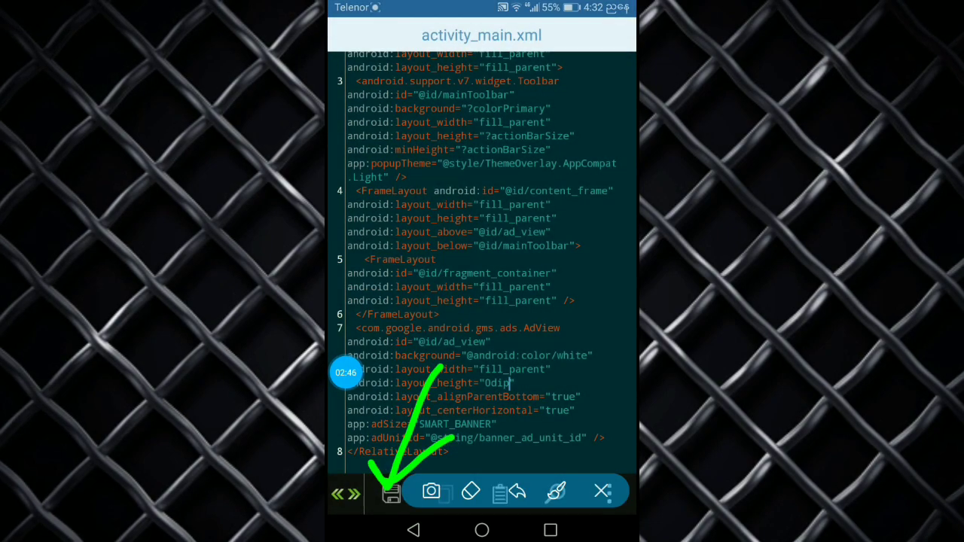
click(391, 492)
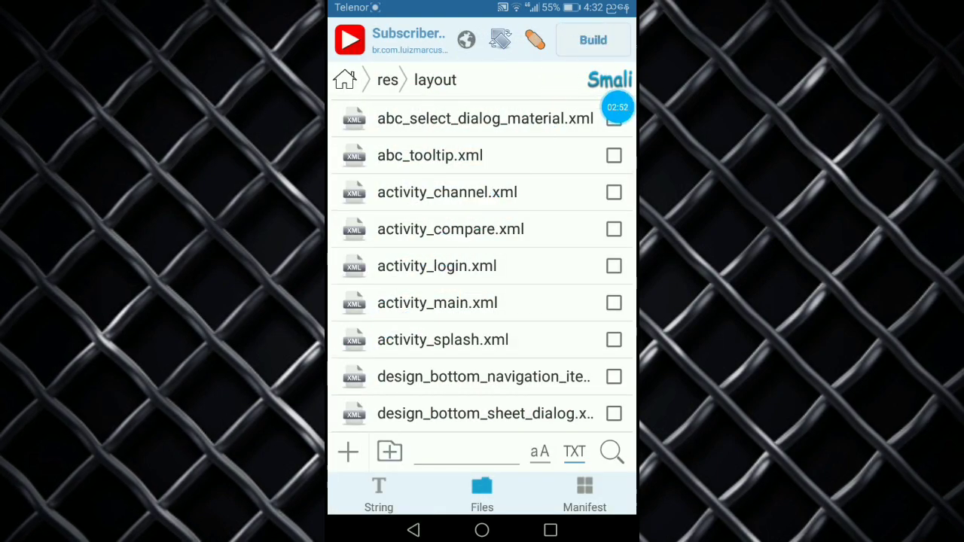
Step: Build the edited app into gen_signed.apk in the ApkEditor folder
click(593, 40)
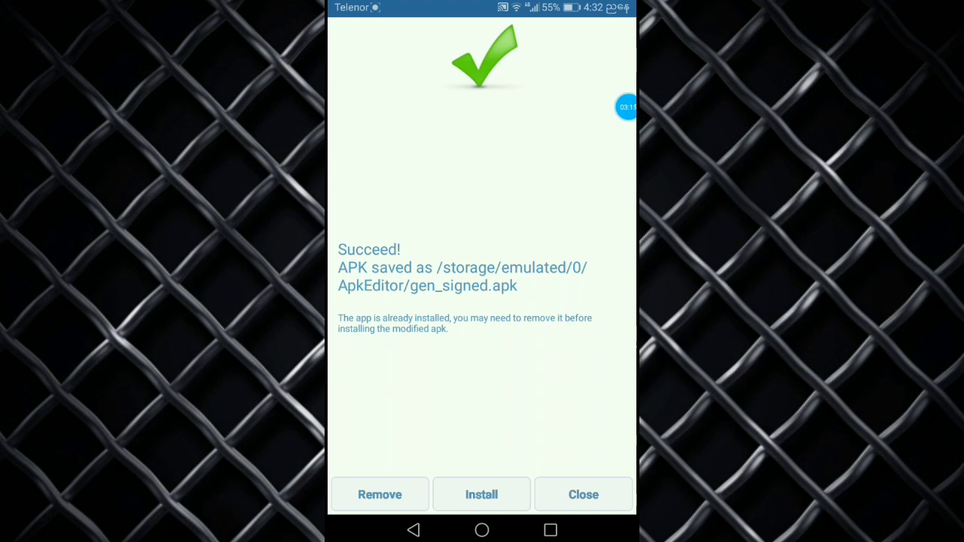
Step: Uninstall the original Subscribers Counter and install the rebuilt APK
click(379, 494)
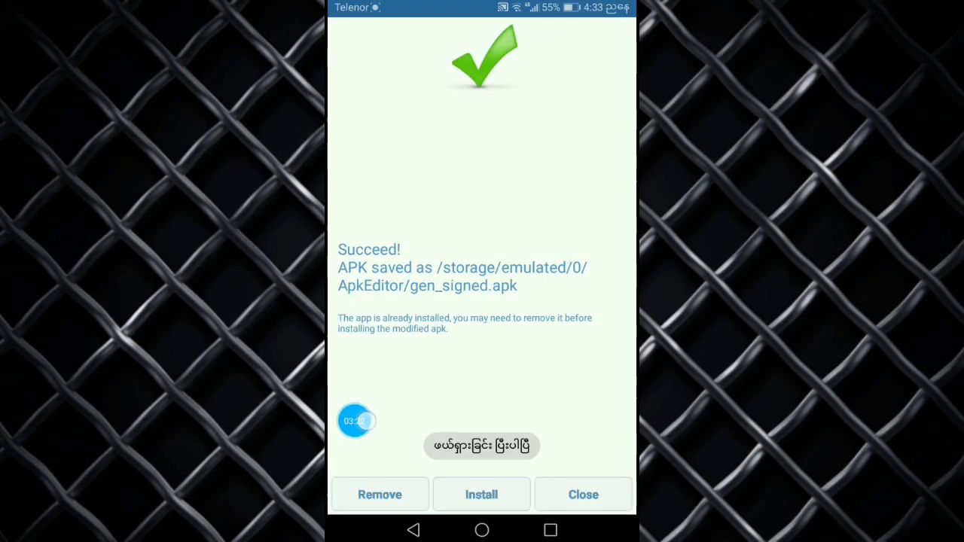
click(482, 495)
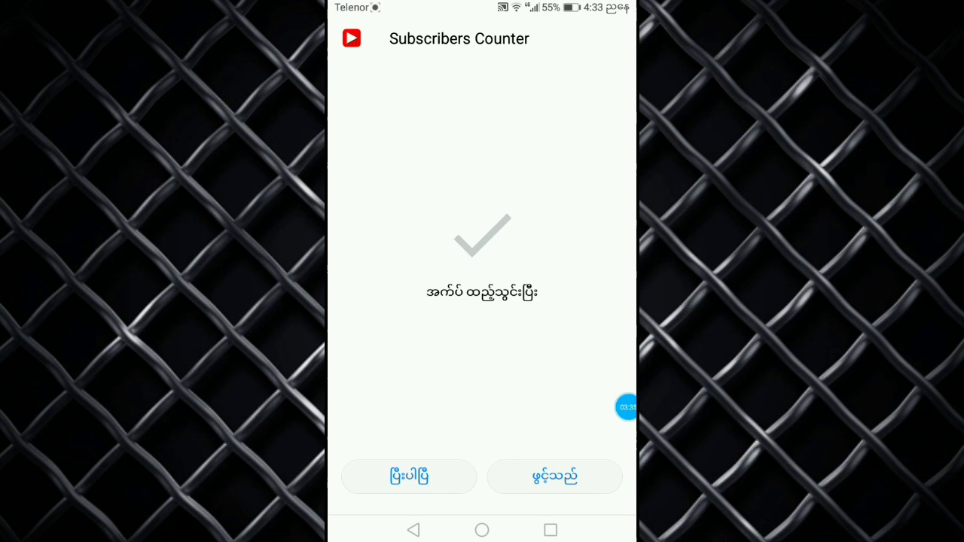
Step: Open the modified app, search for Myanmar Knowledge Sharing, and add it to favorites
click(555, 476)
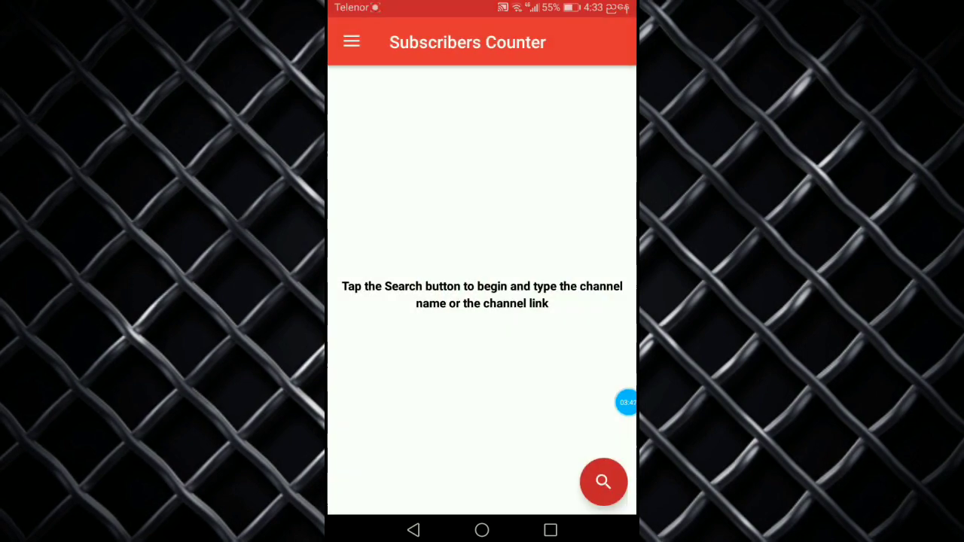
text(myanmar k)
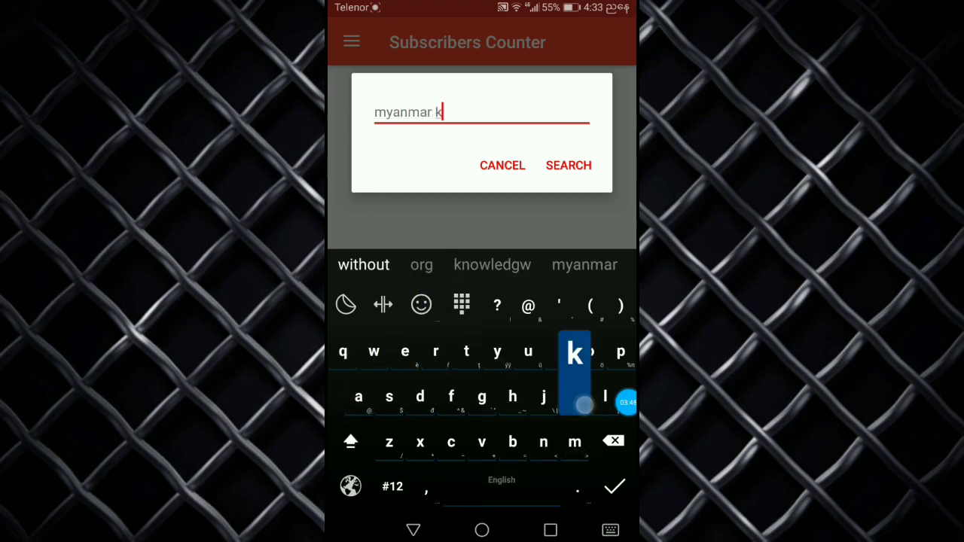
text(nowledge sharing)
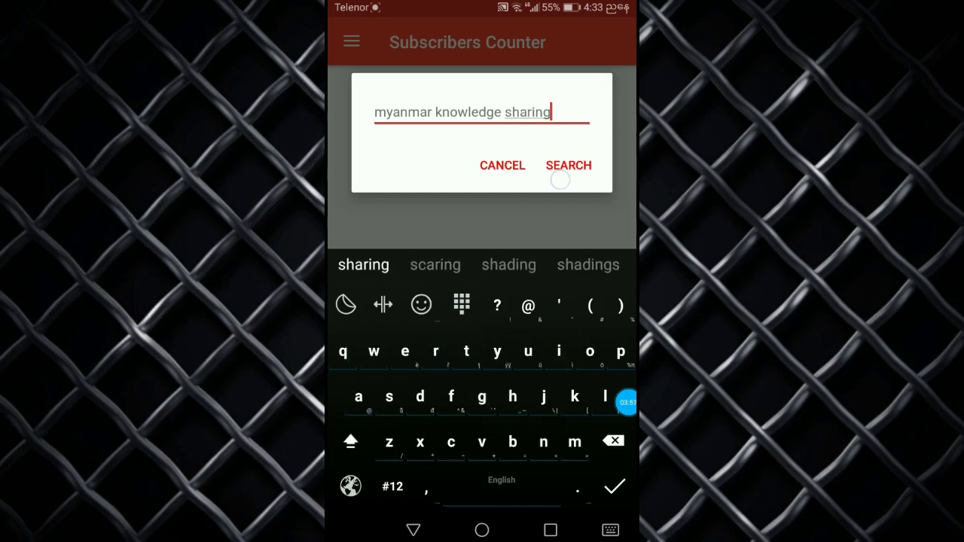
click(568, 165)
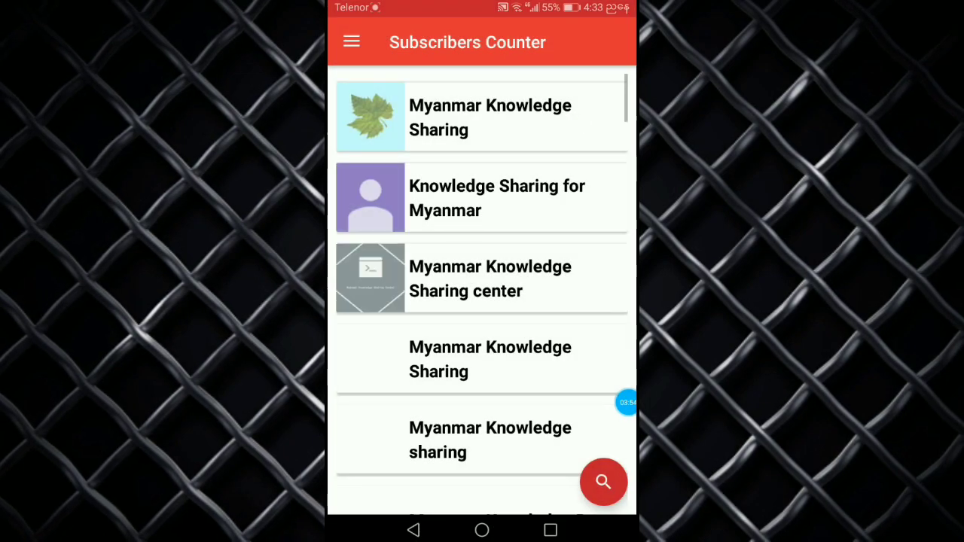
click(482, 117)
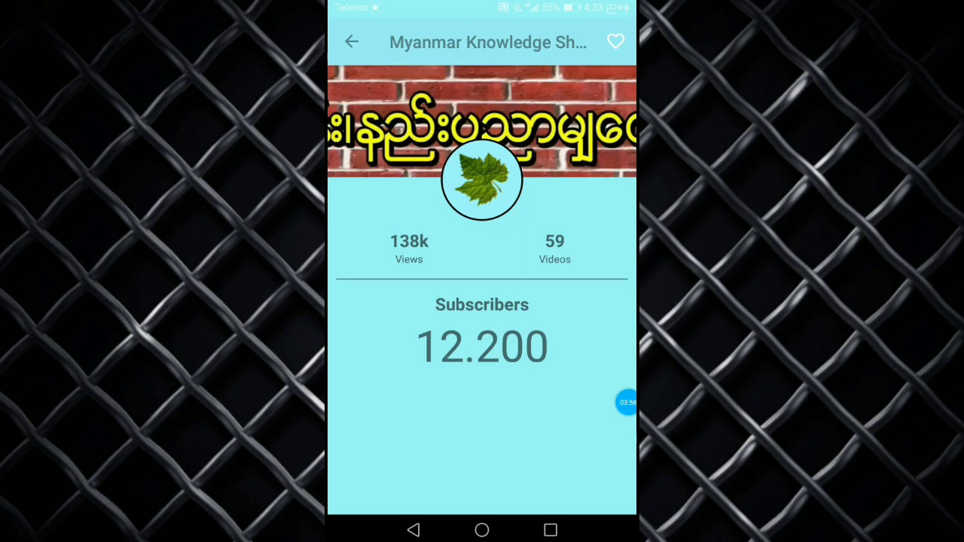
click(615, 41)
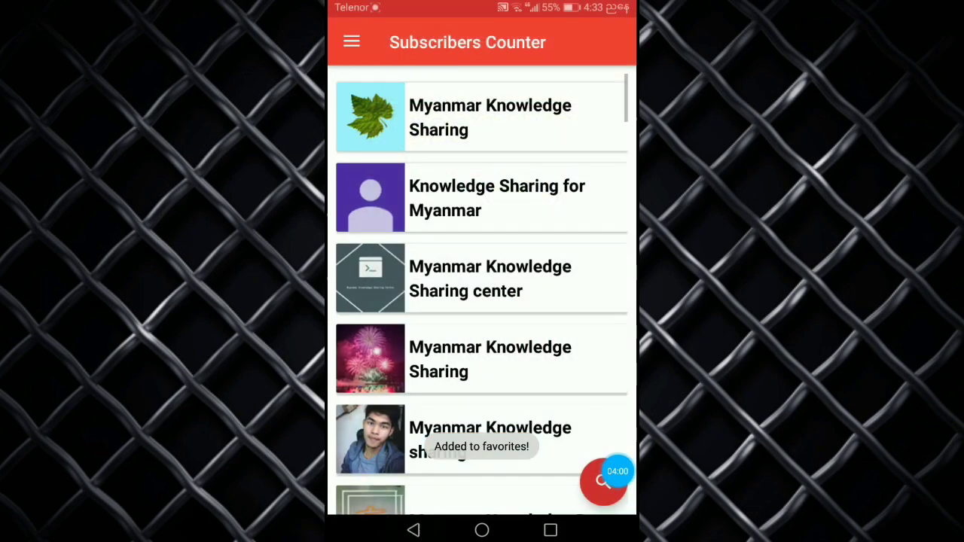
Step: Close the build screen, relaunch Subscribers Counter, and open Myanmar Knowledge Sharing from Favorites
key(back)
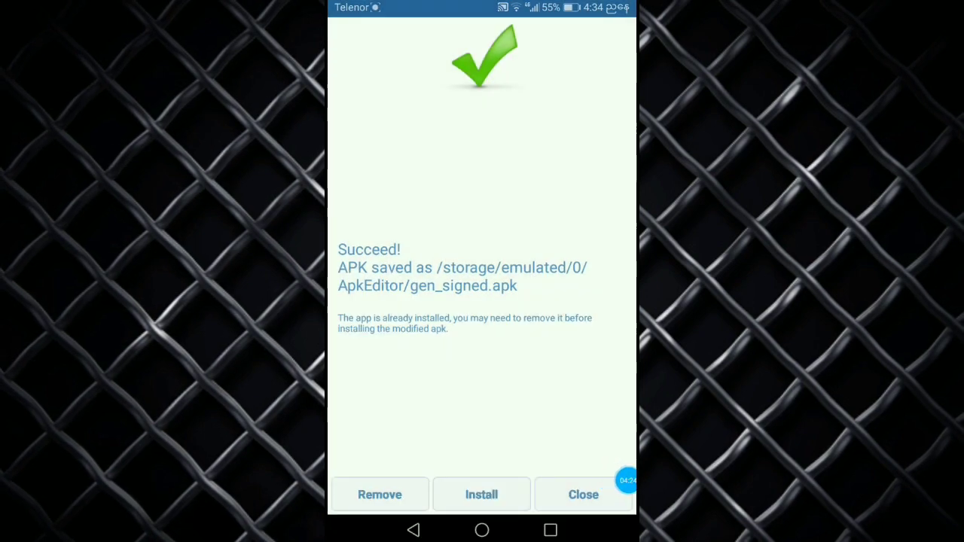
click(583, 495)
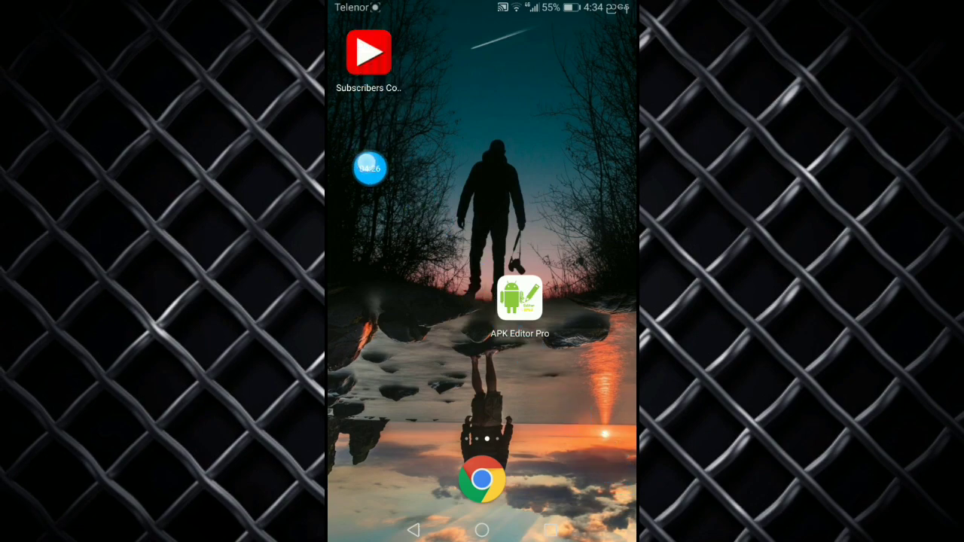
click(369, 52)
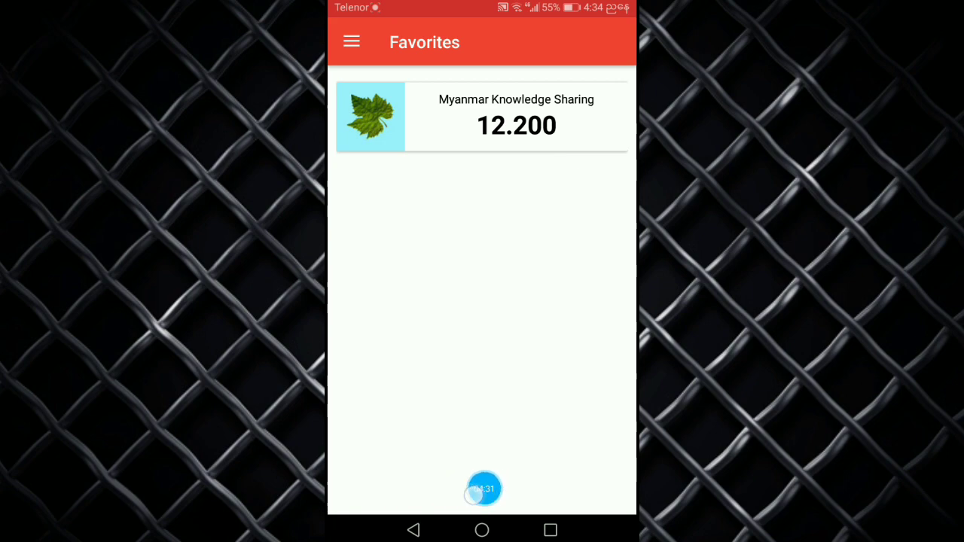
click(483, 116)
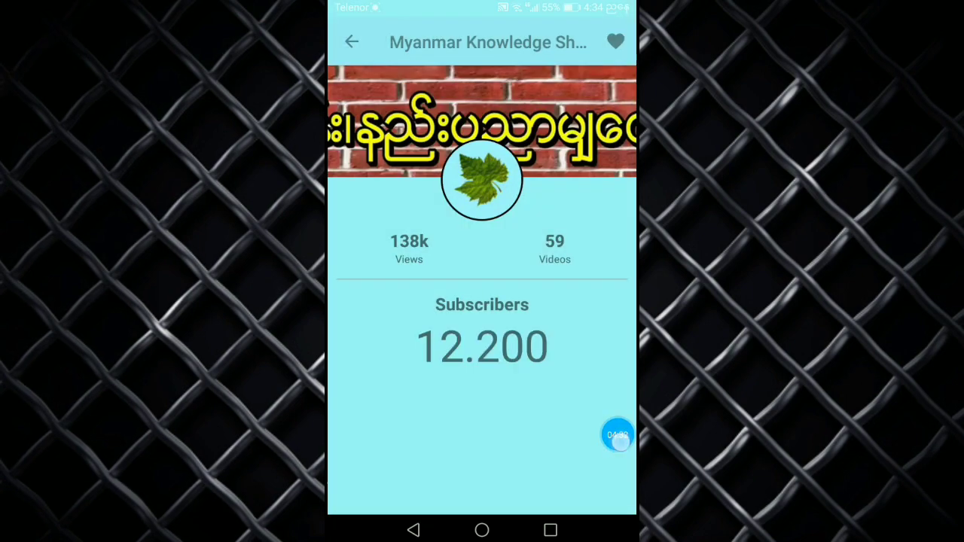